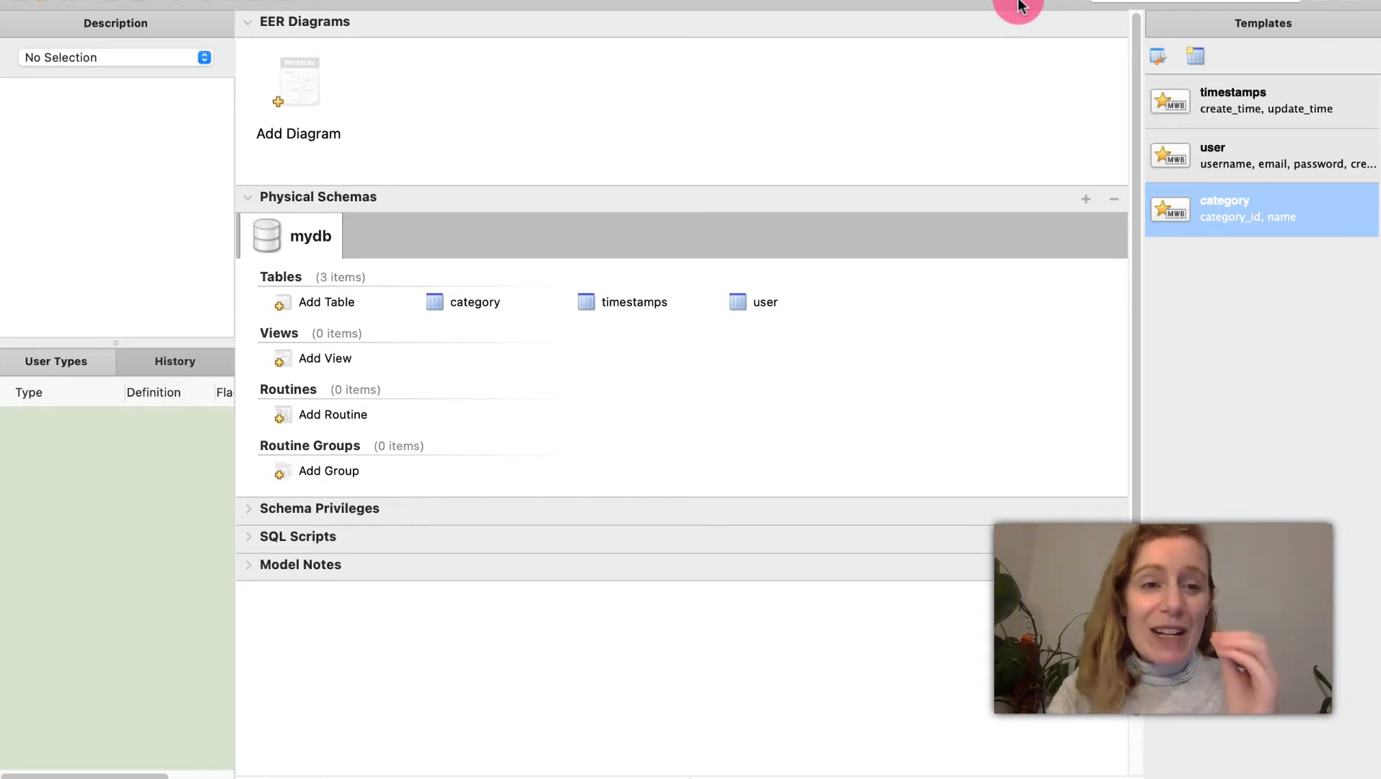
mouse_move(596, 68)
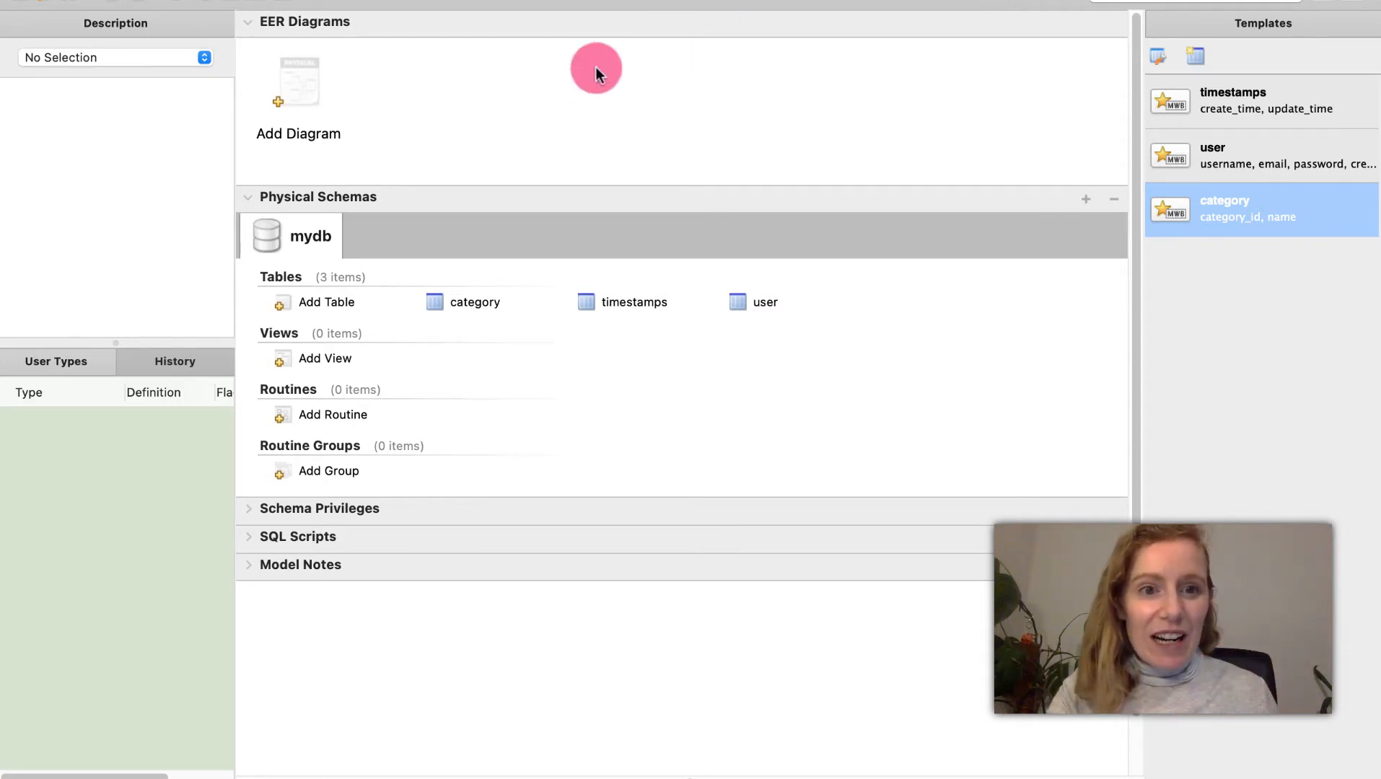
mouse_move(673, 46)
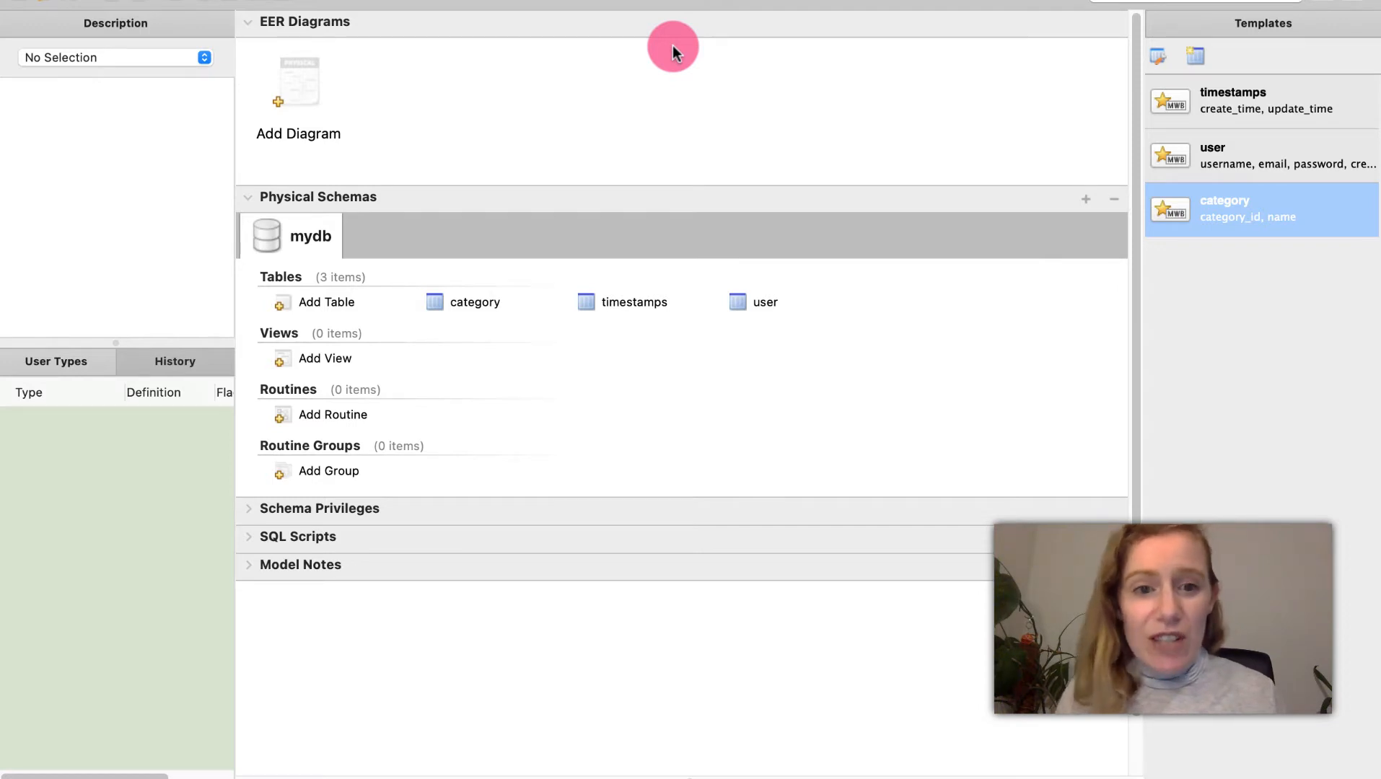
mouse_move(469, 338)
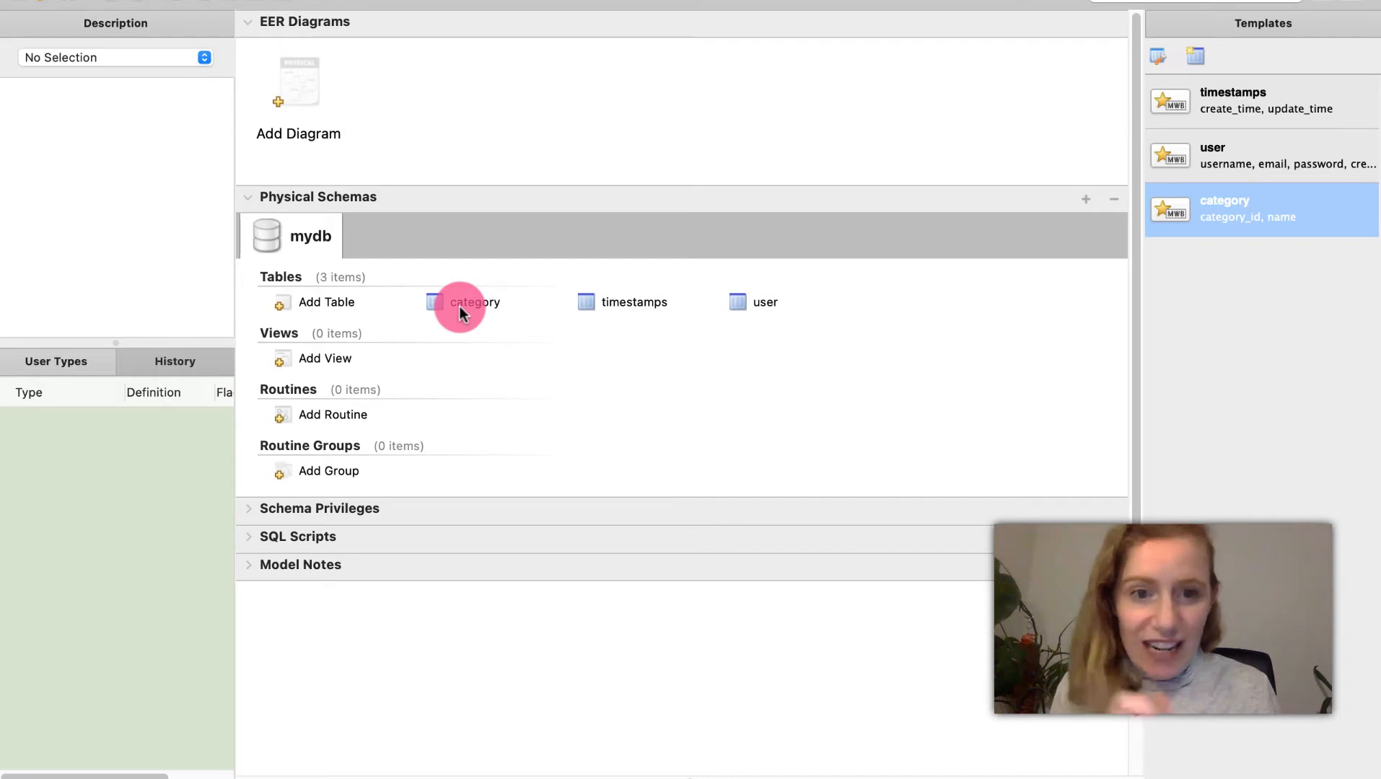
Bring up the category table editor showing category_id INT primary key and name VARCHAR(255).
left_click(475, 302)
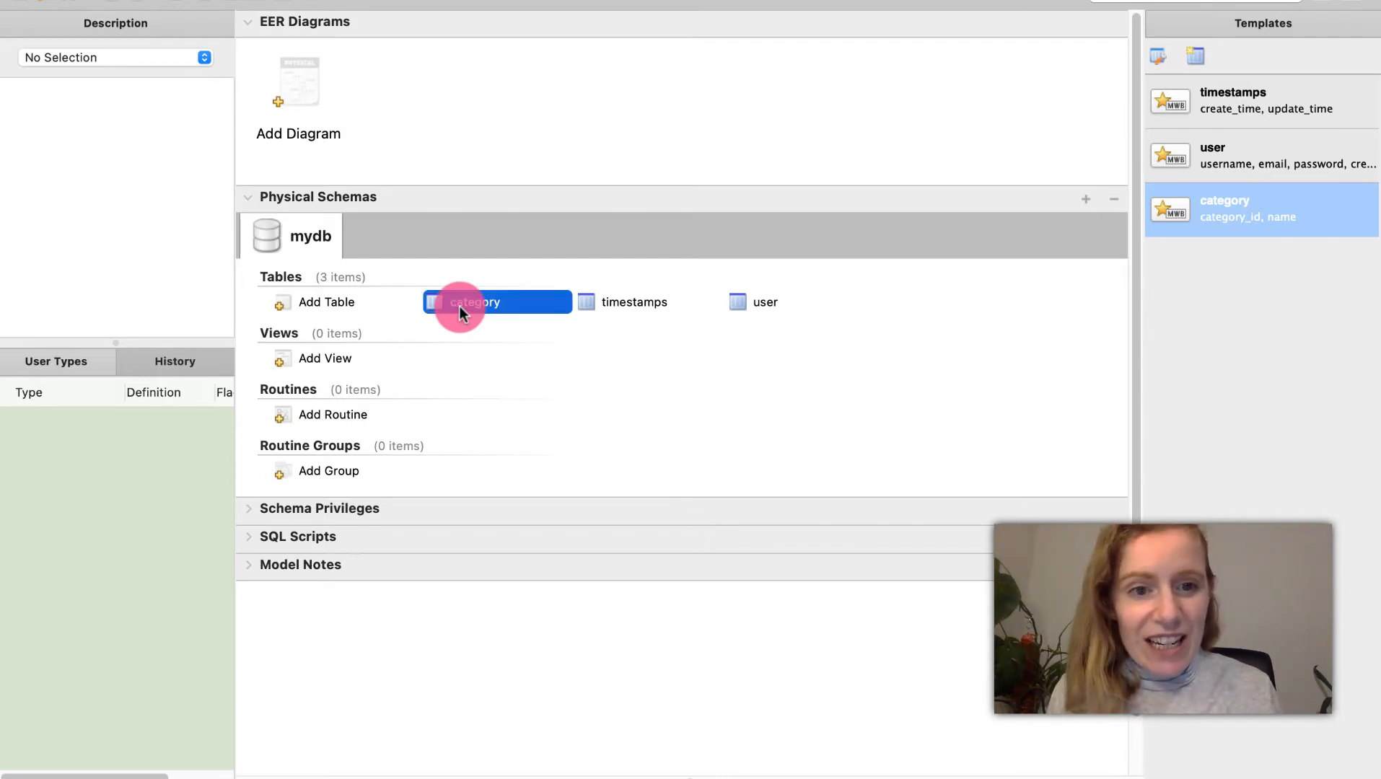
double_click(473, 301)
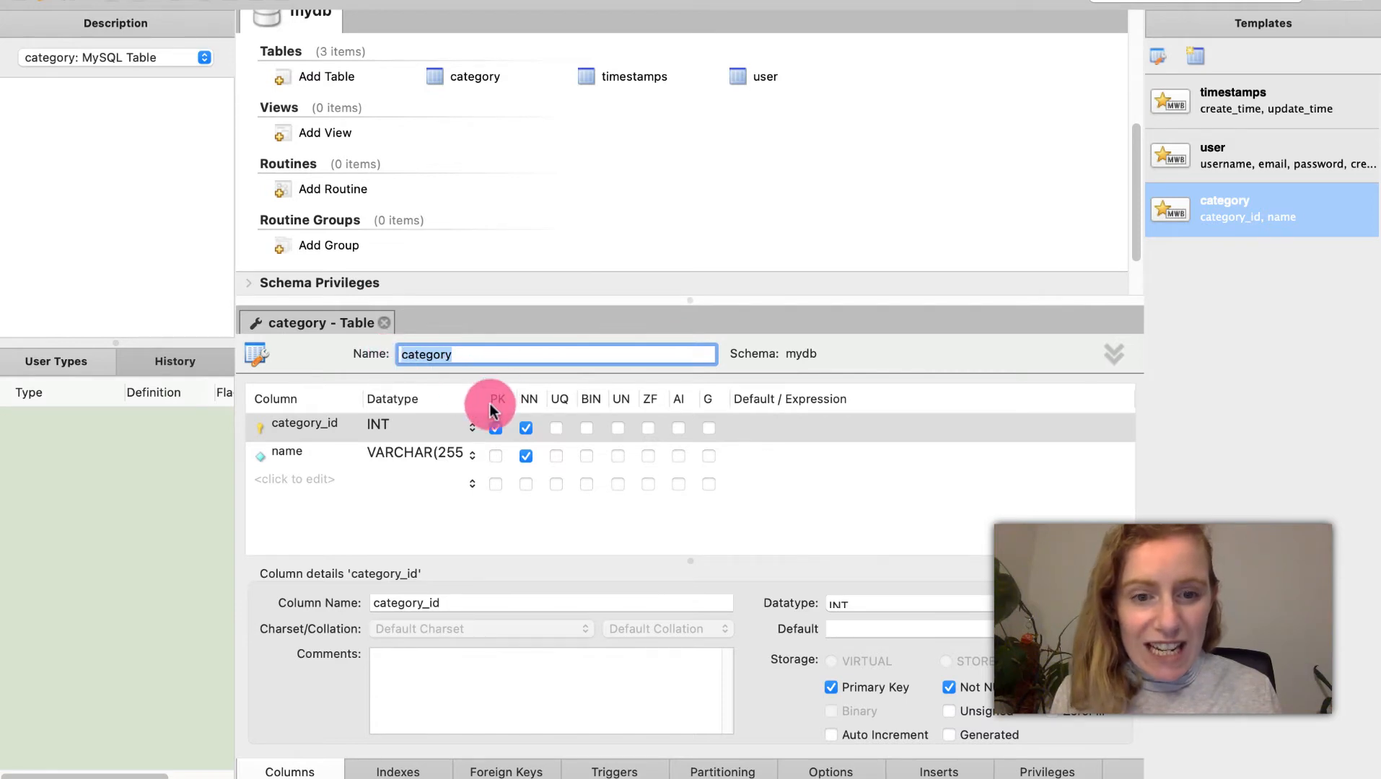
mouse_move(437, 553)
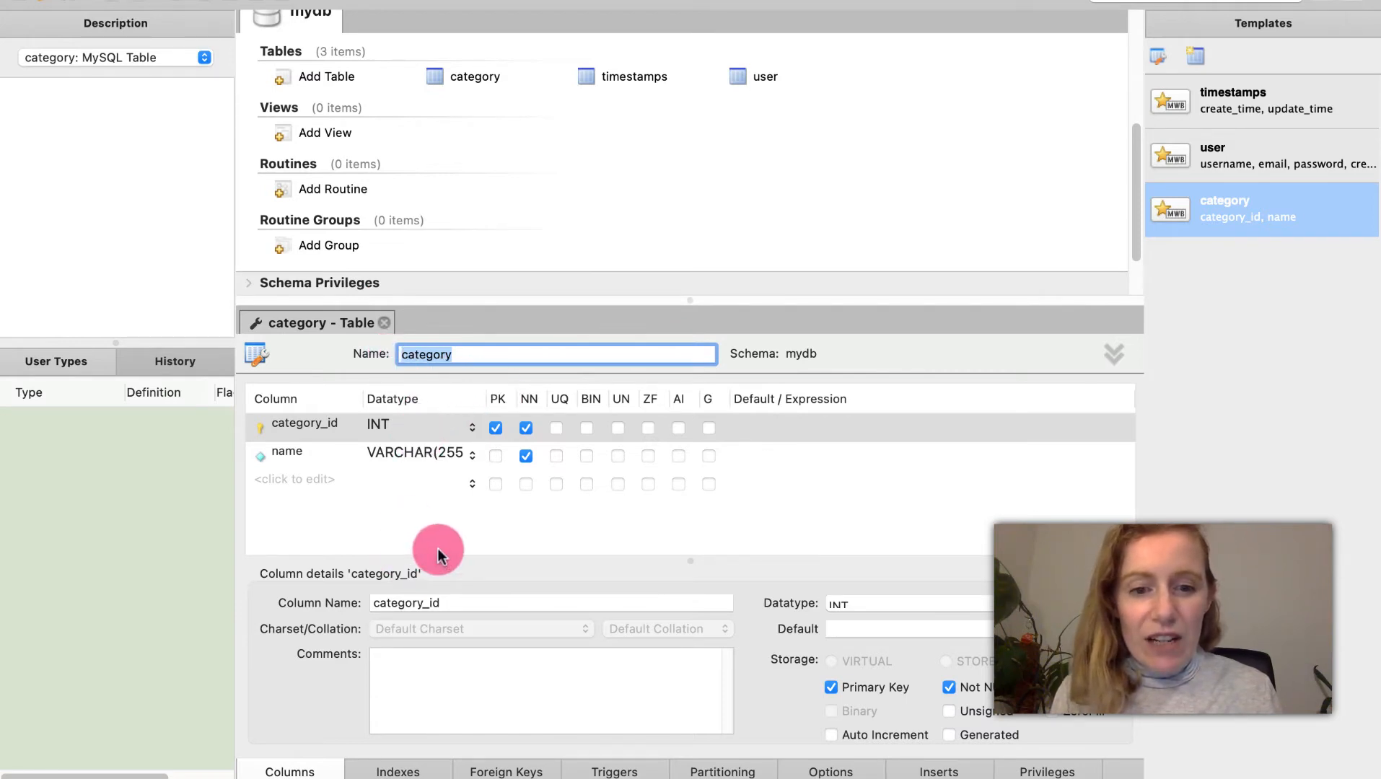
mouse_move(487, 553)
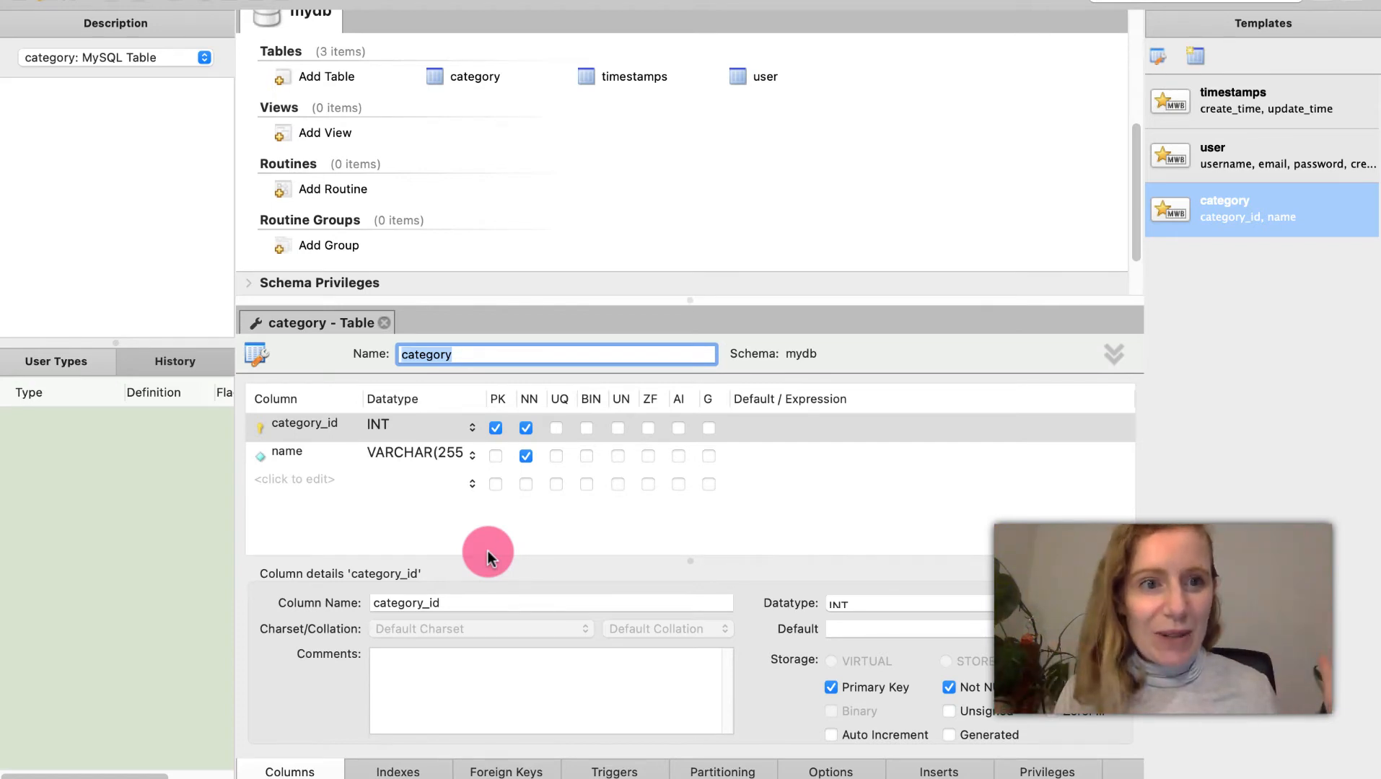
mouse_move(902, 194)
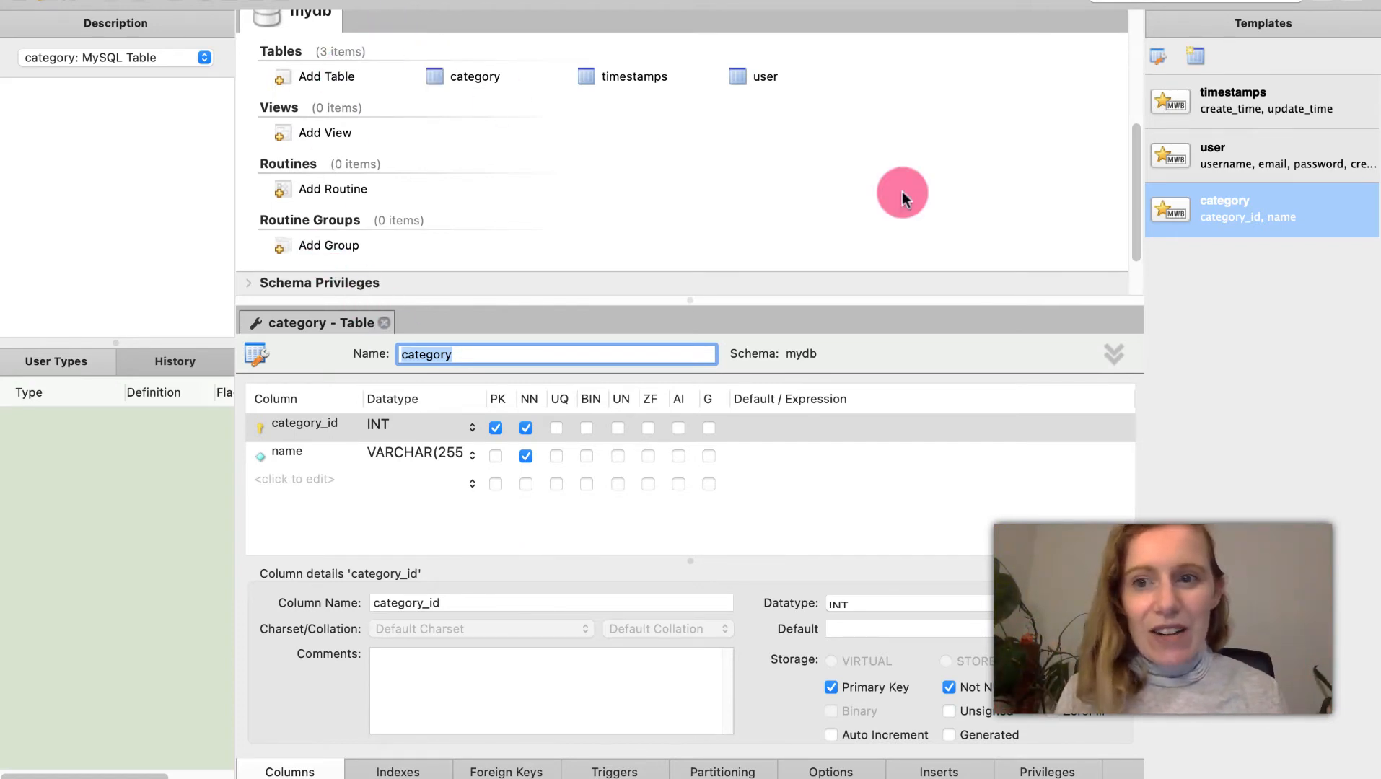
Add a new empty SQL script to the mydb model from the SQL Scripts section.
scroll("up", 3)
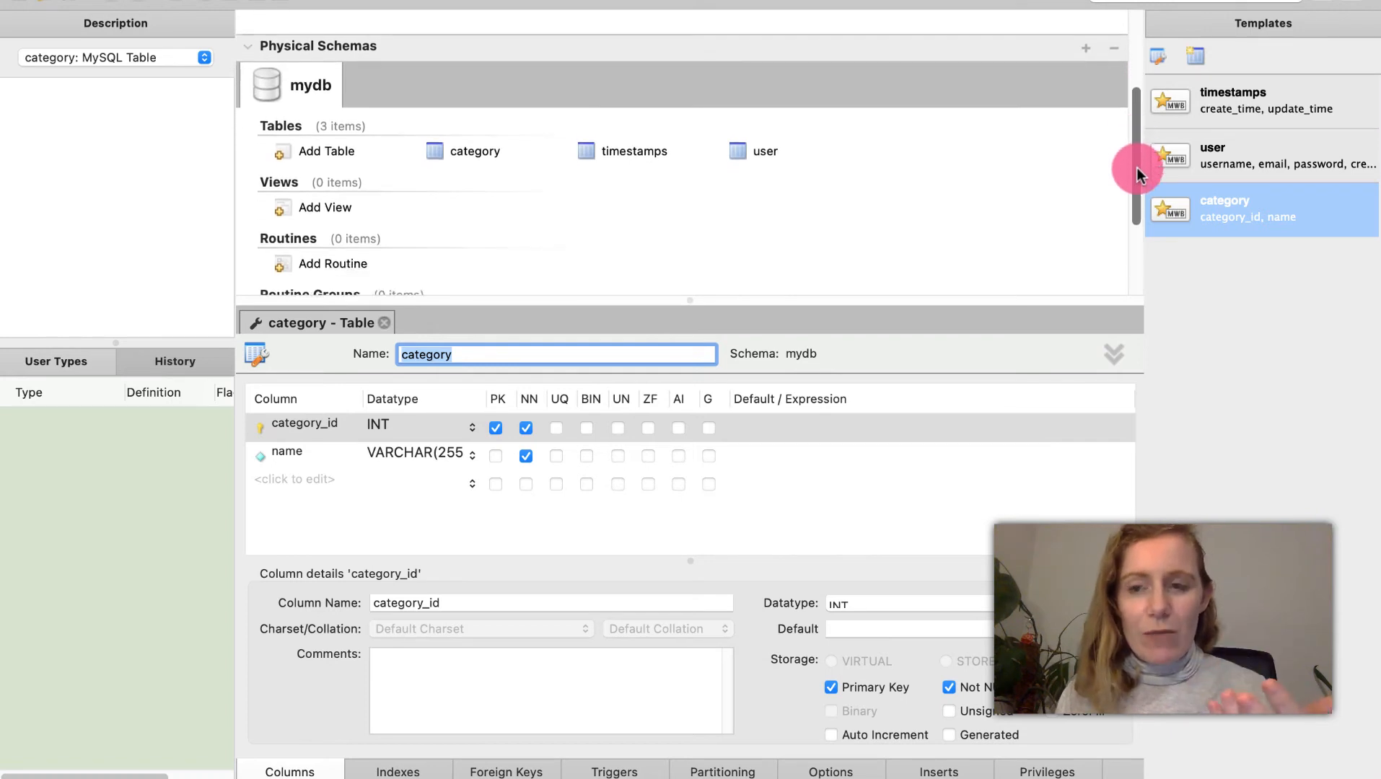
scroll("down", 3)
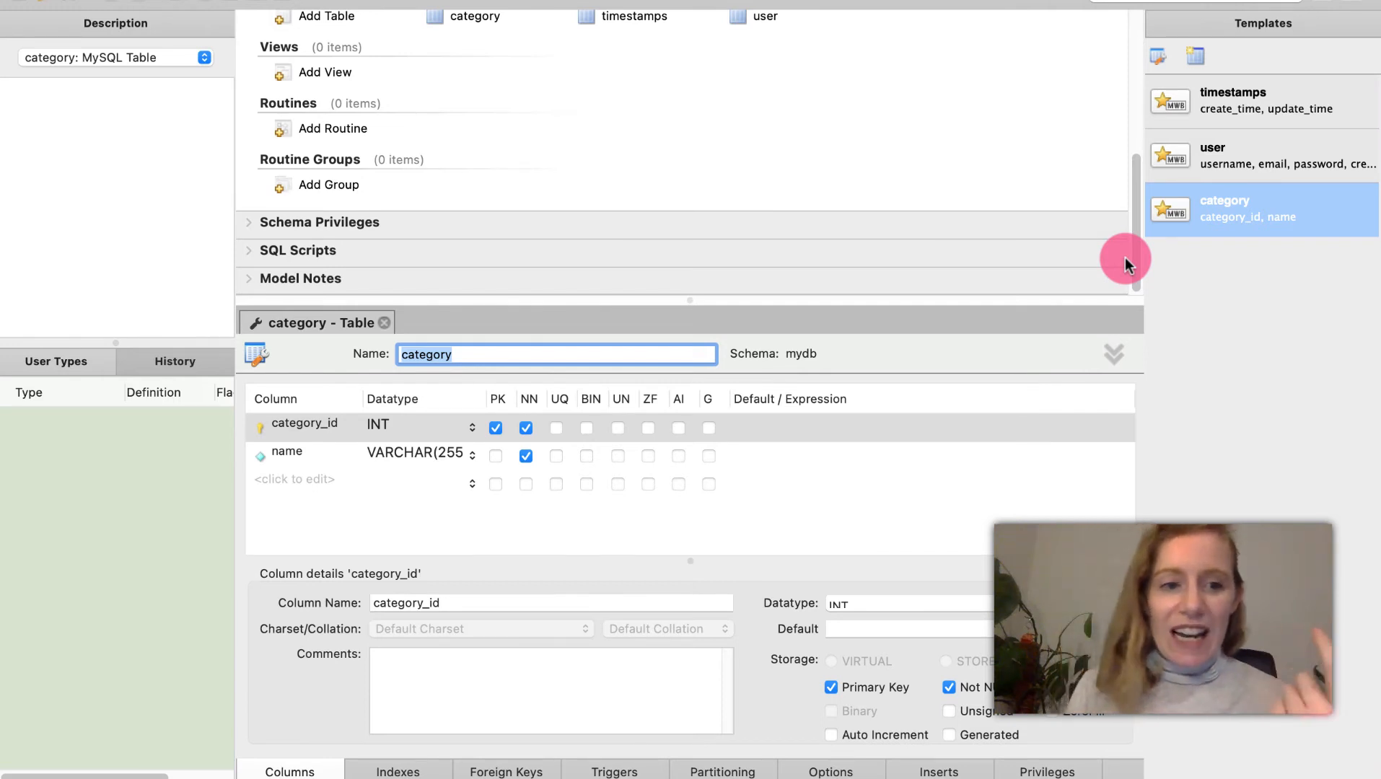
mouse_move(170, 23)
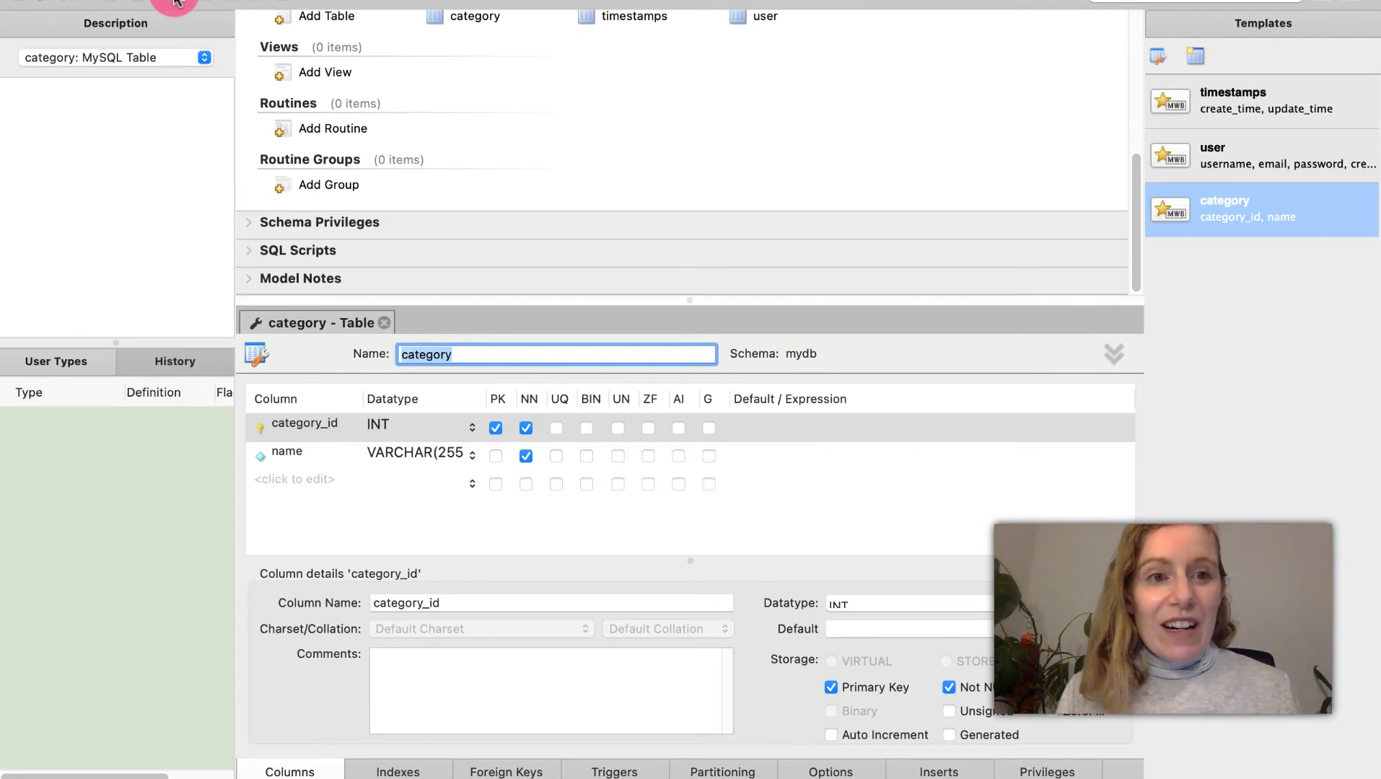
mouse_move(185, 7)
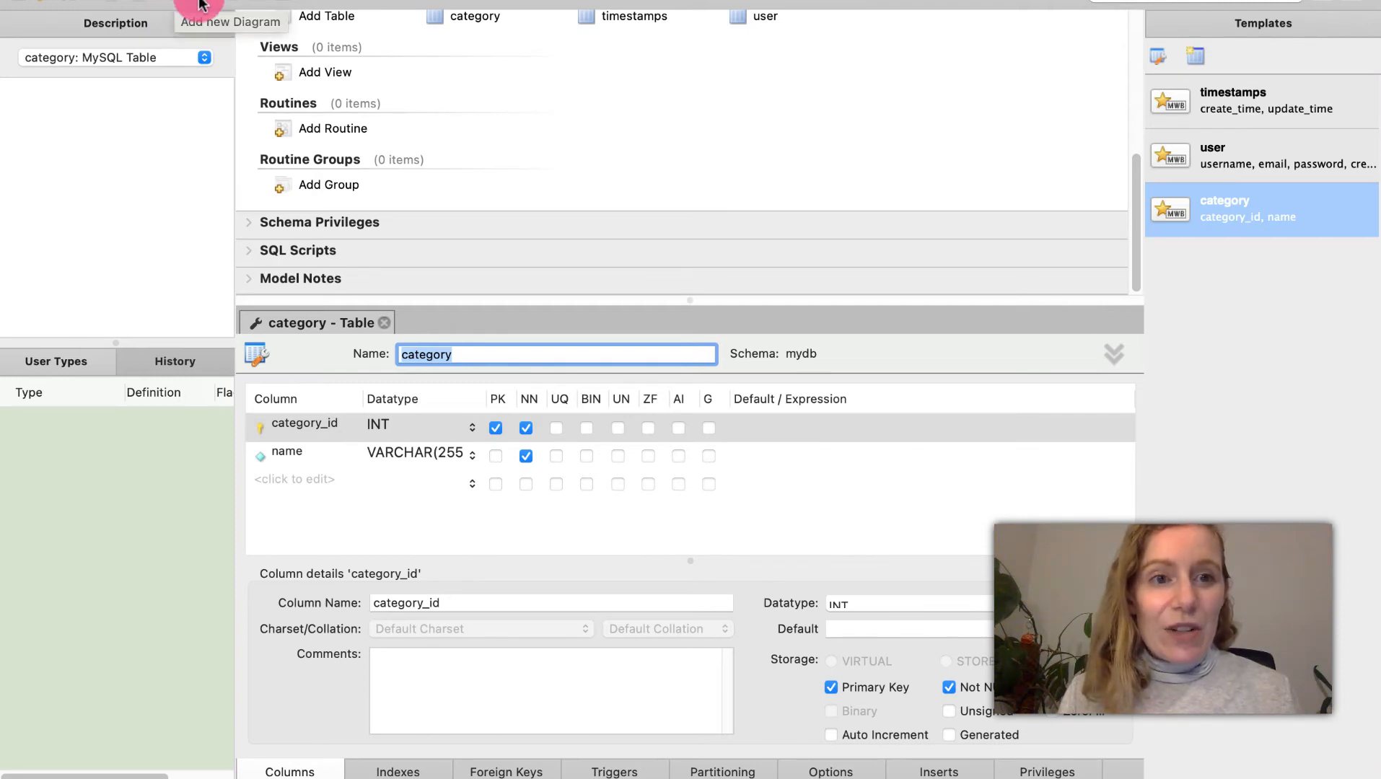
mouse_move(234, 9)
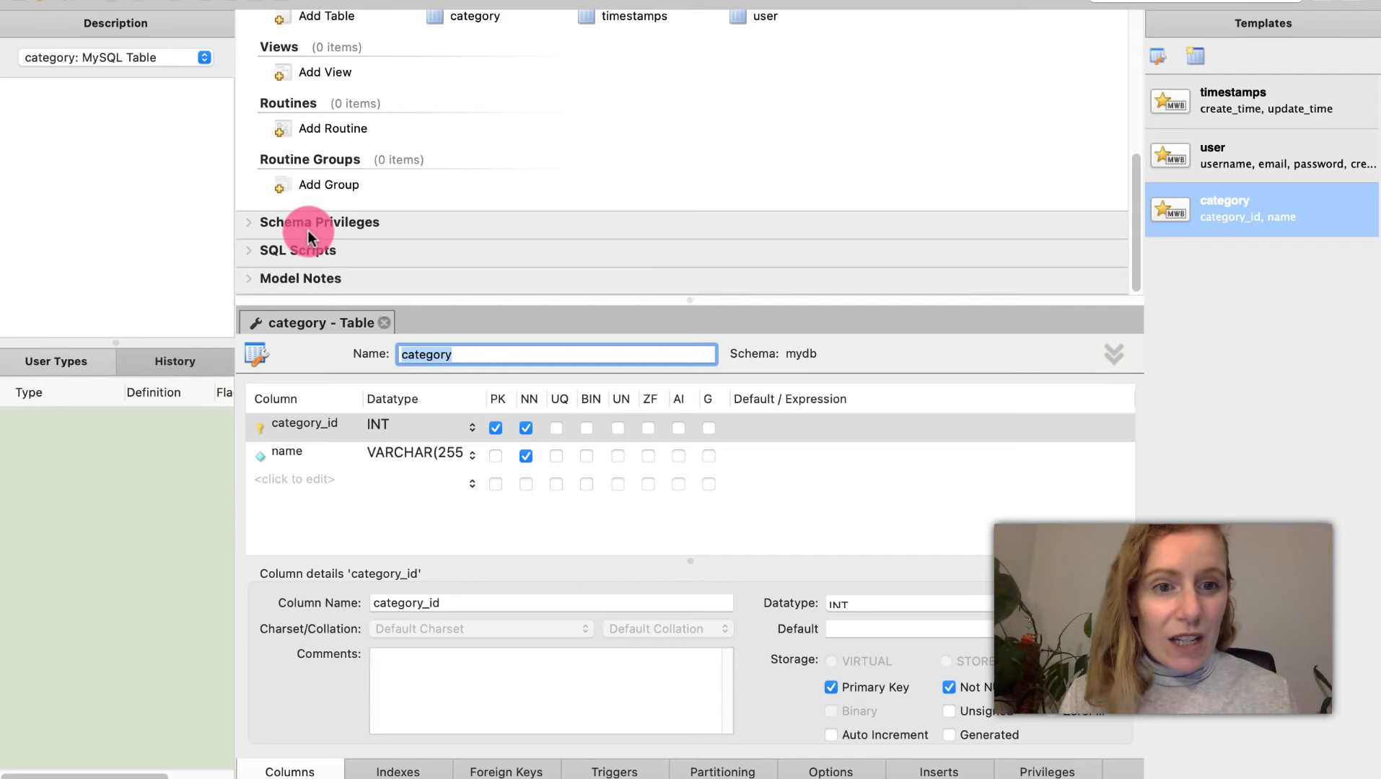
left_click(320, 223)
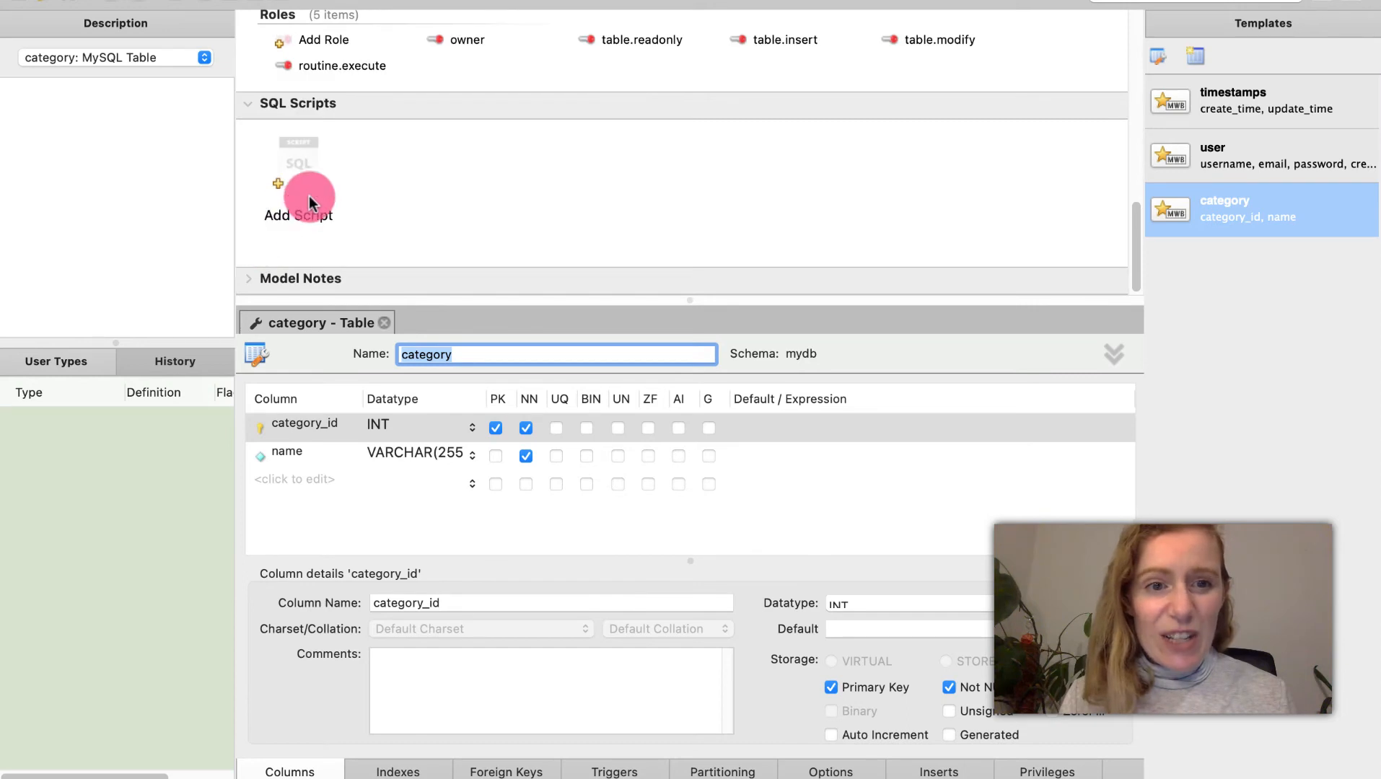
left_click(297, 176)
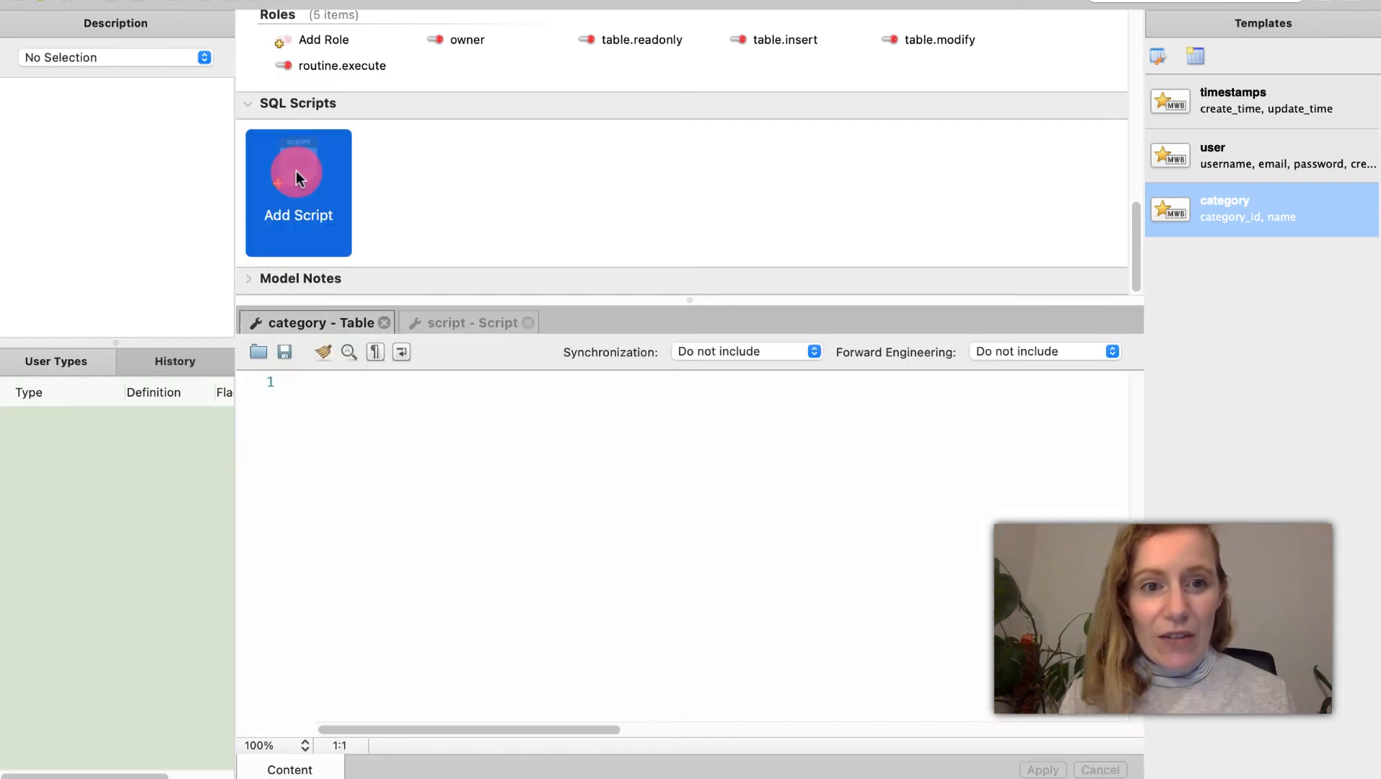
Bring the new 'script' editor forward, listed under SQL Scripts.
left_click(297, 176)
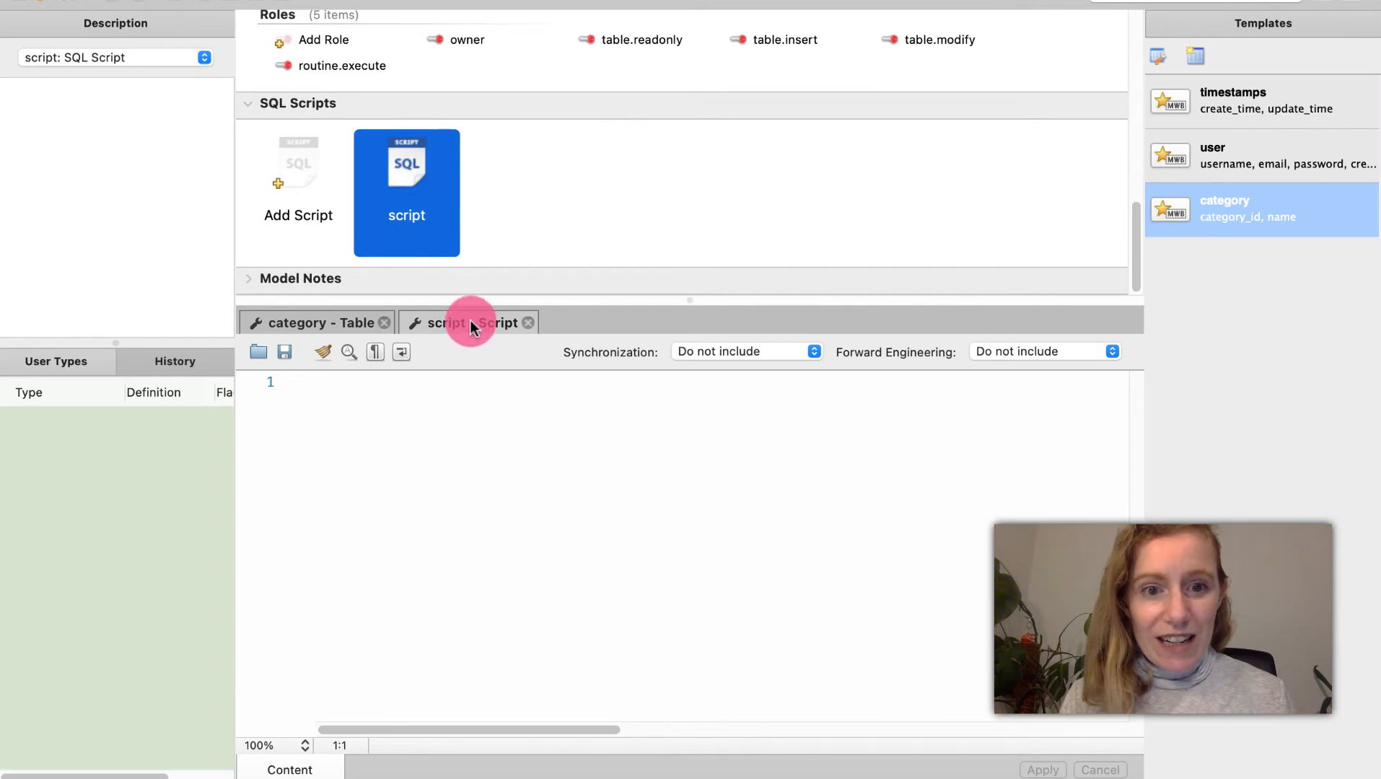
mouse_move(462, 447)
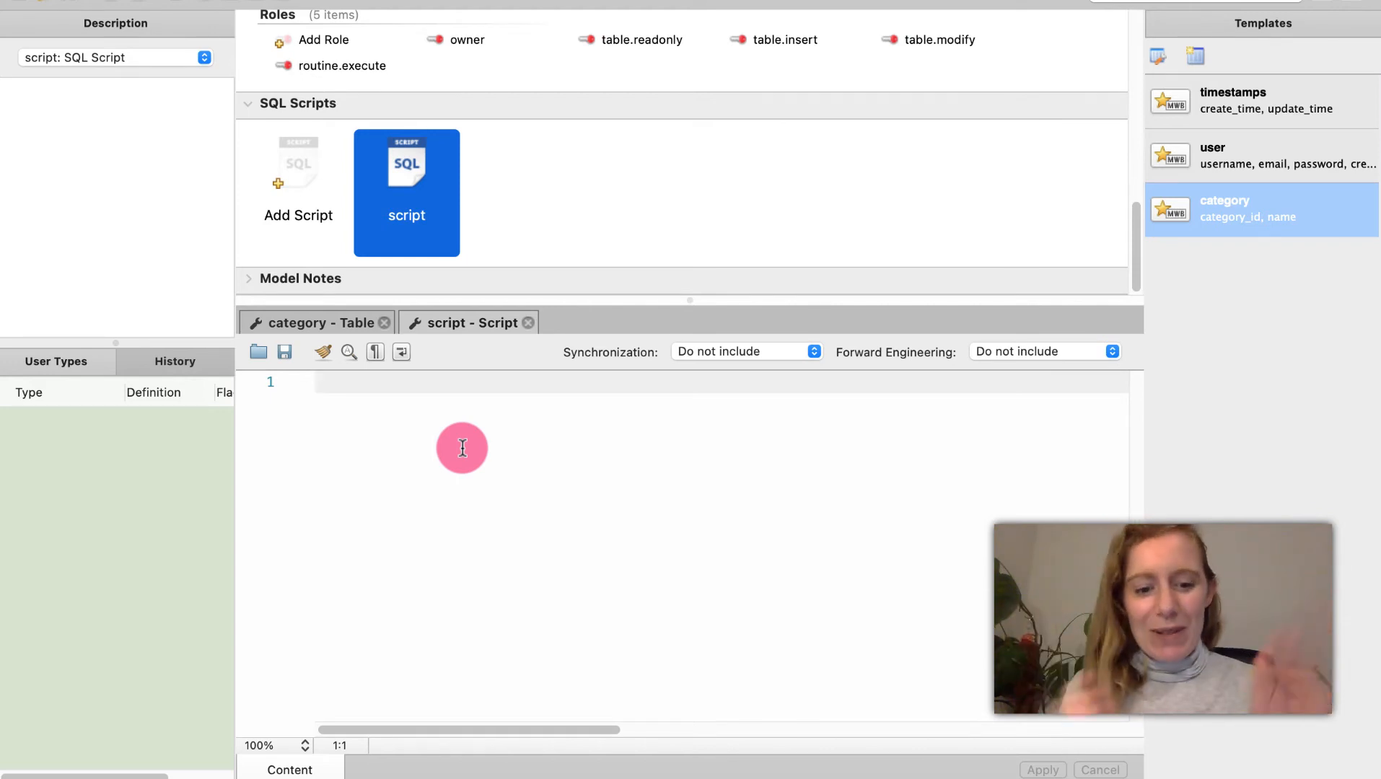
Write the query SELECT * FROM table_name; as the script's first line.
type("SELECT *")
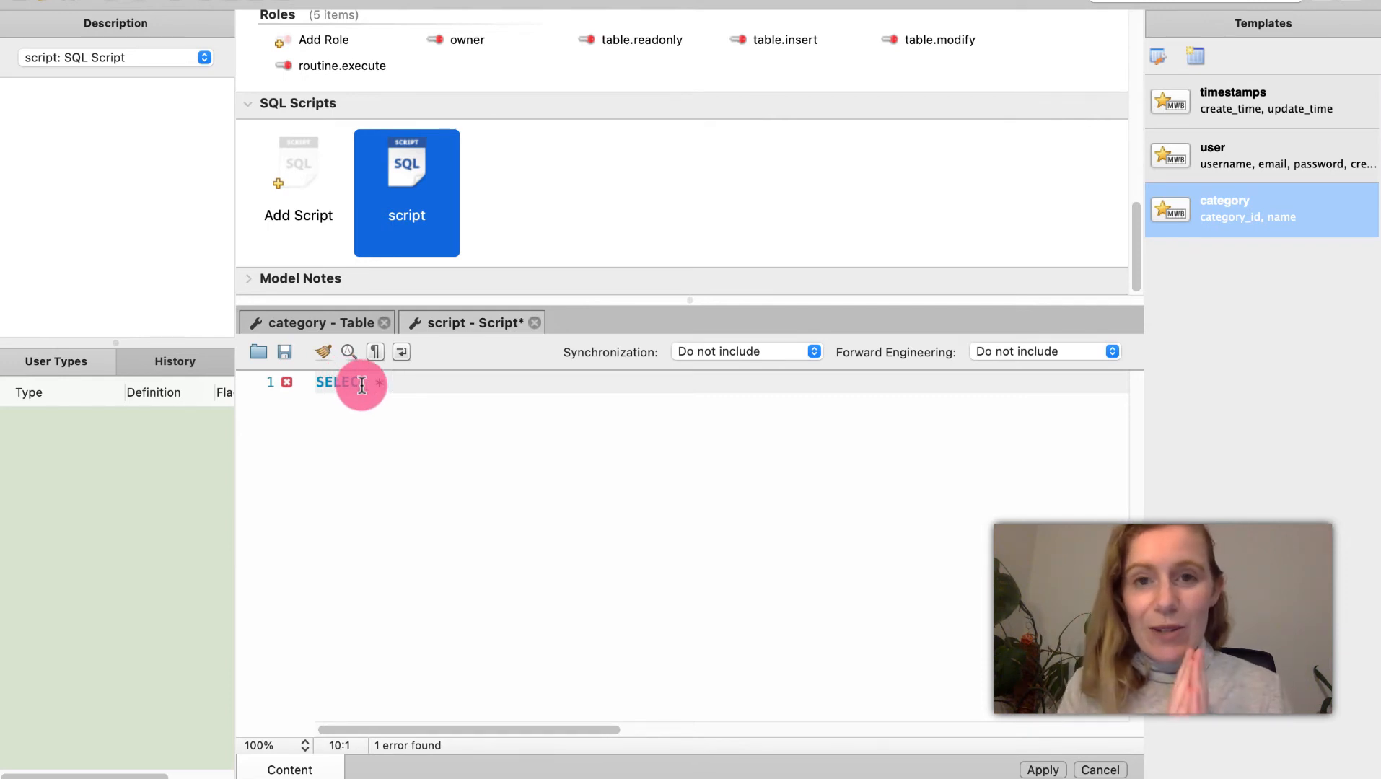
type("F")
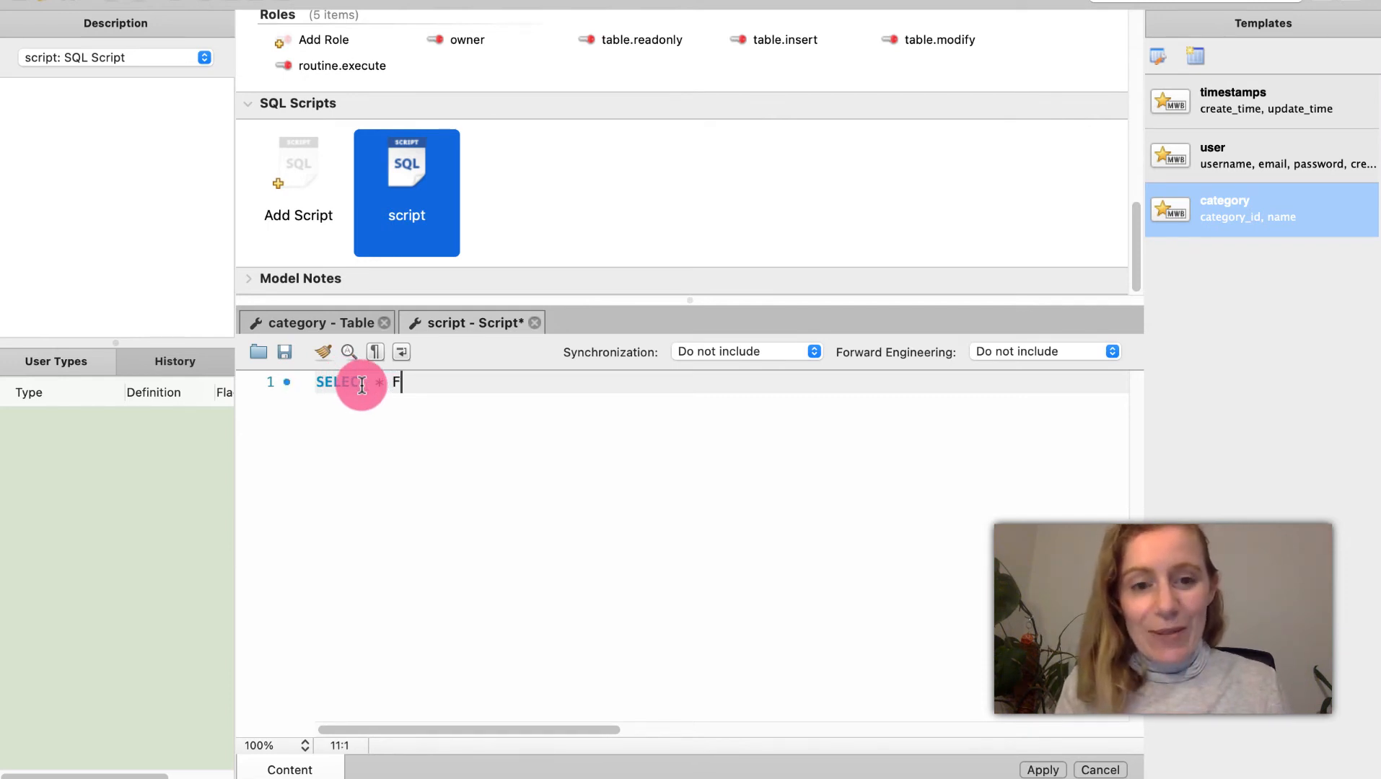
type("ROM")
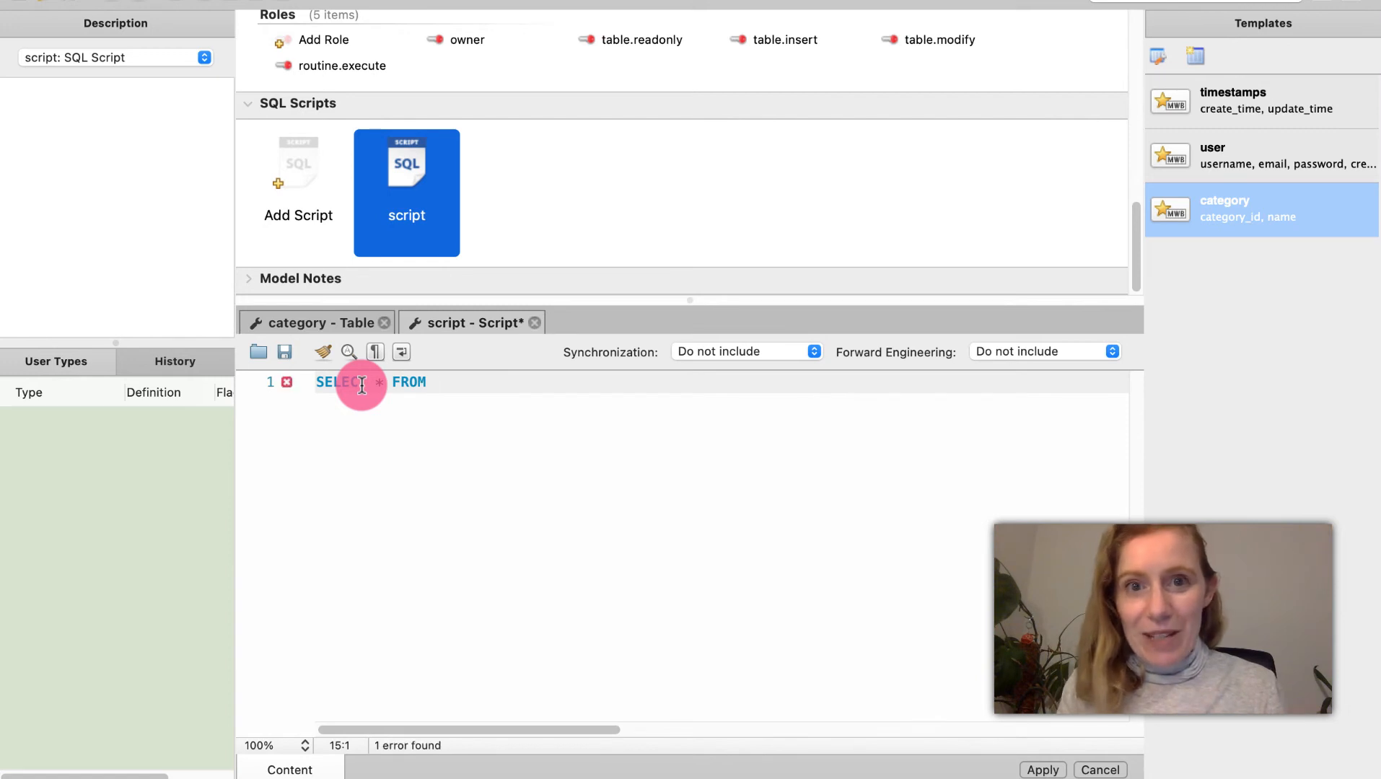
type("table_na")
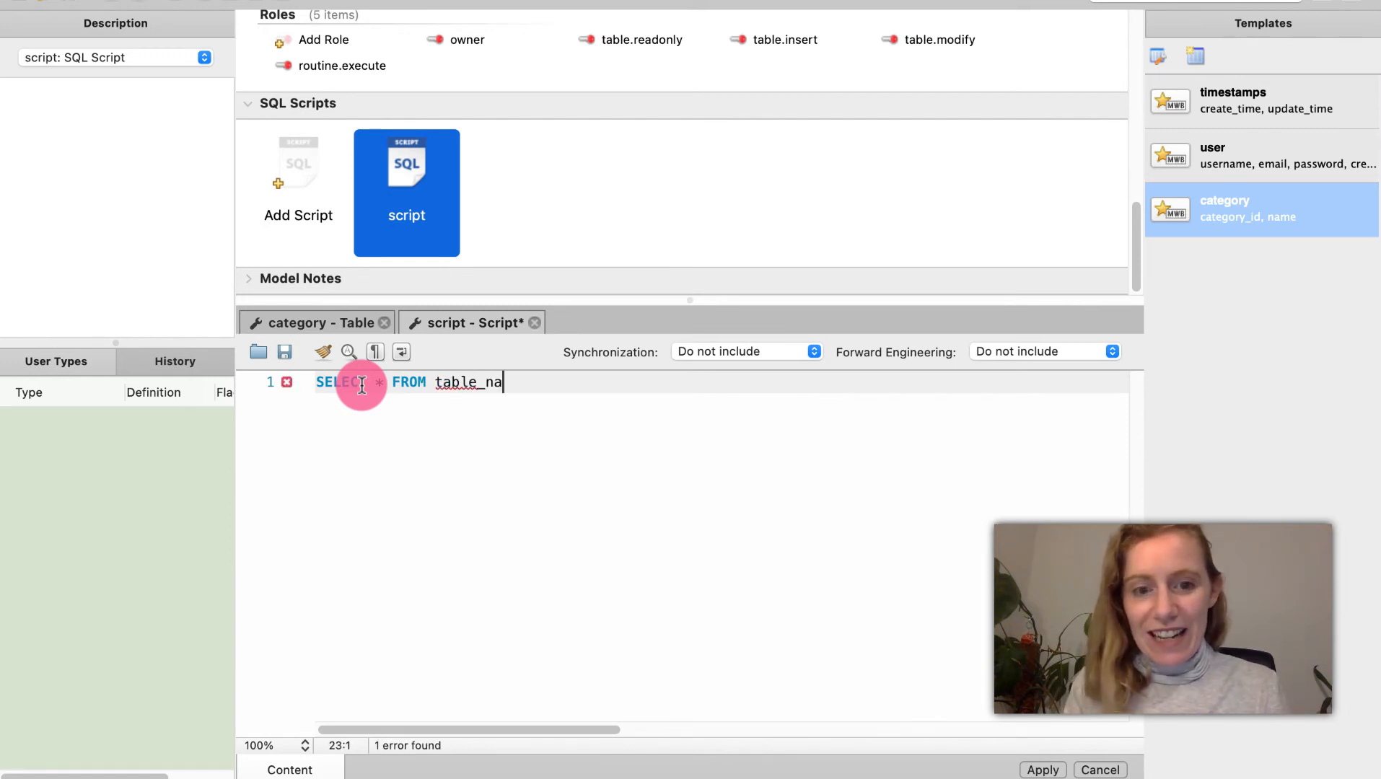
type("me;")
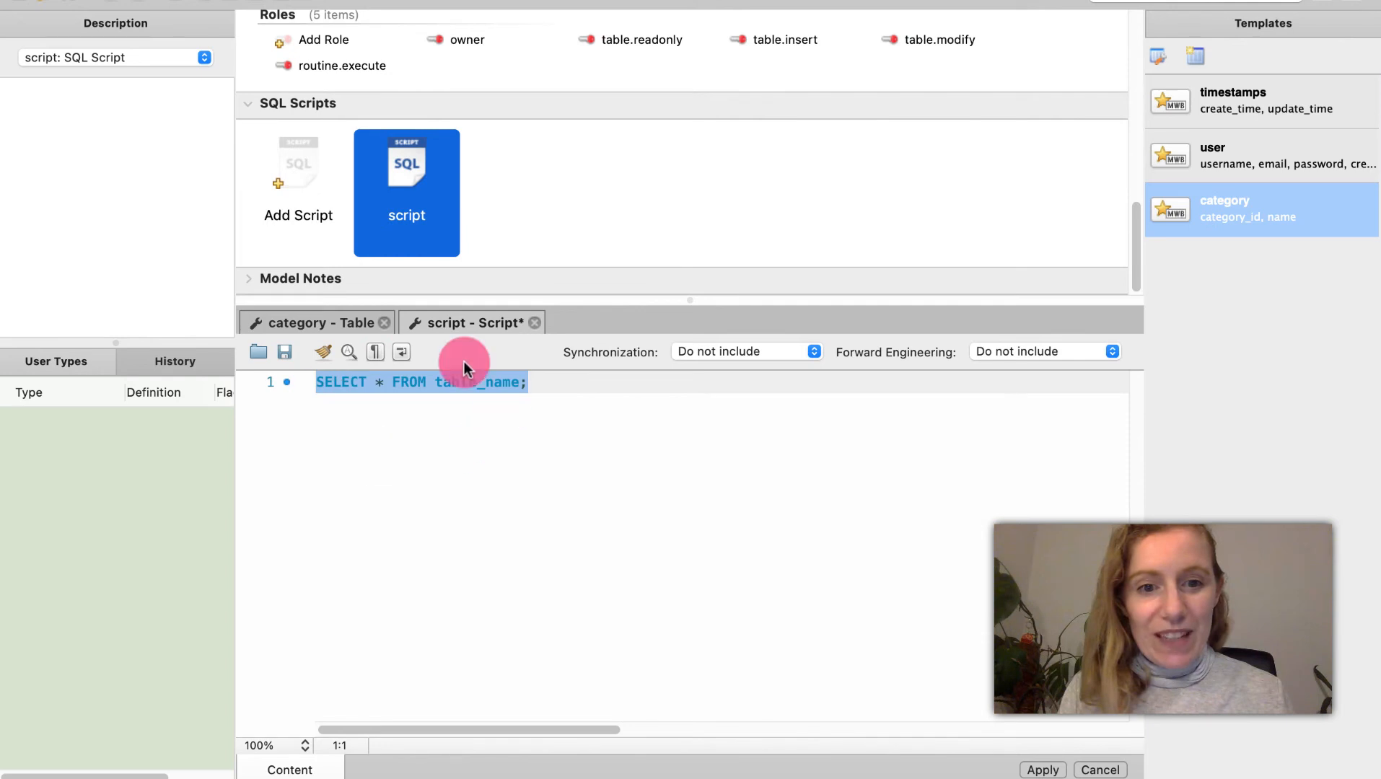
mouse_move(482, 470)
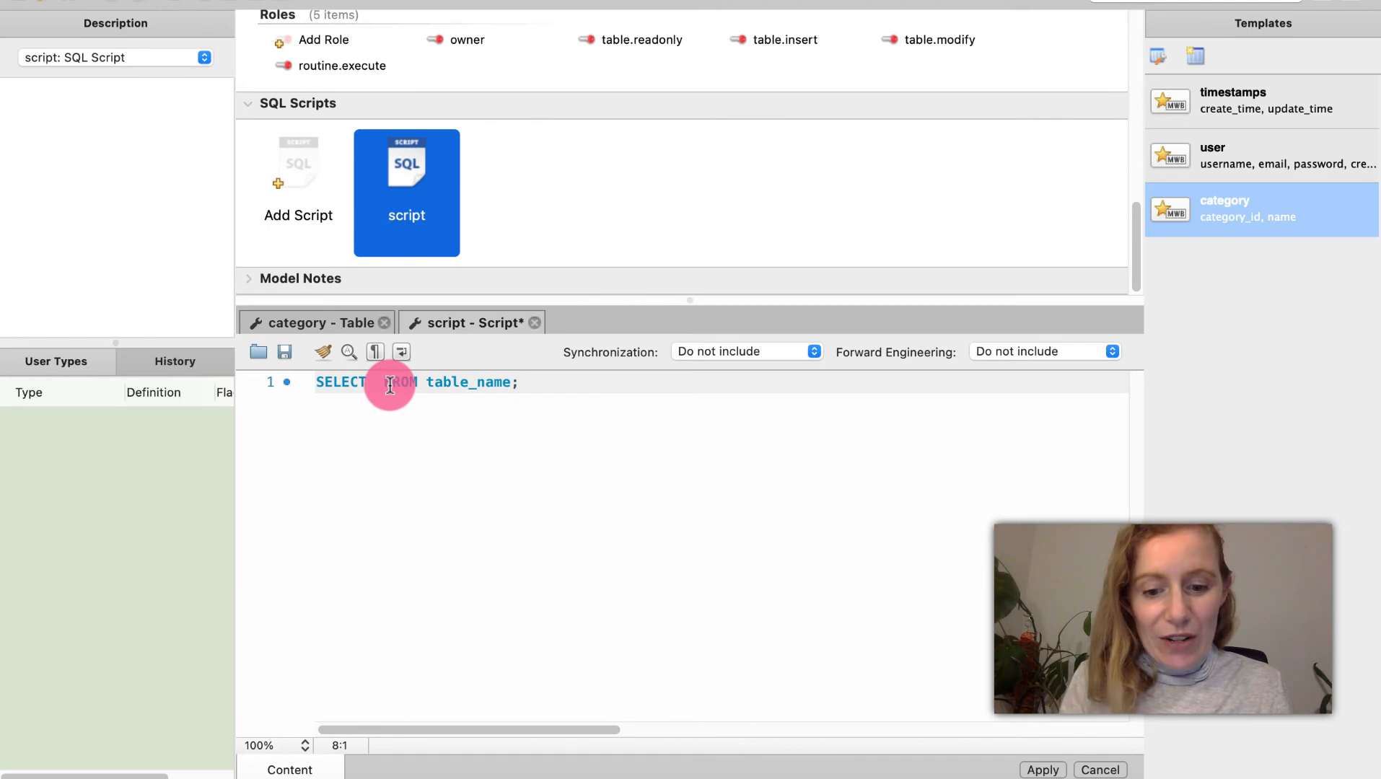
type("*")
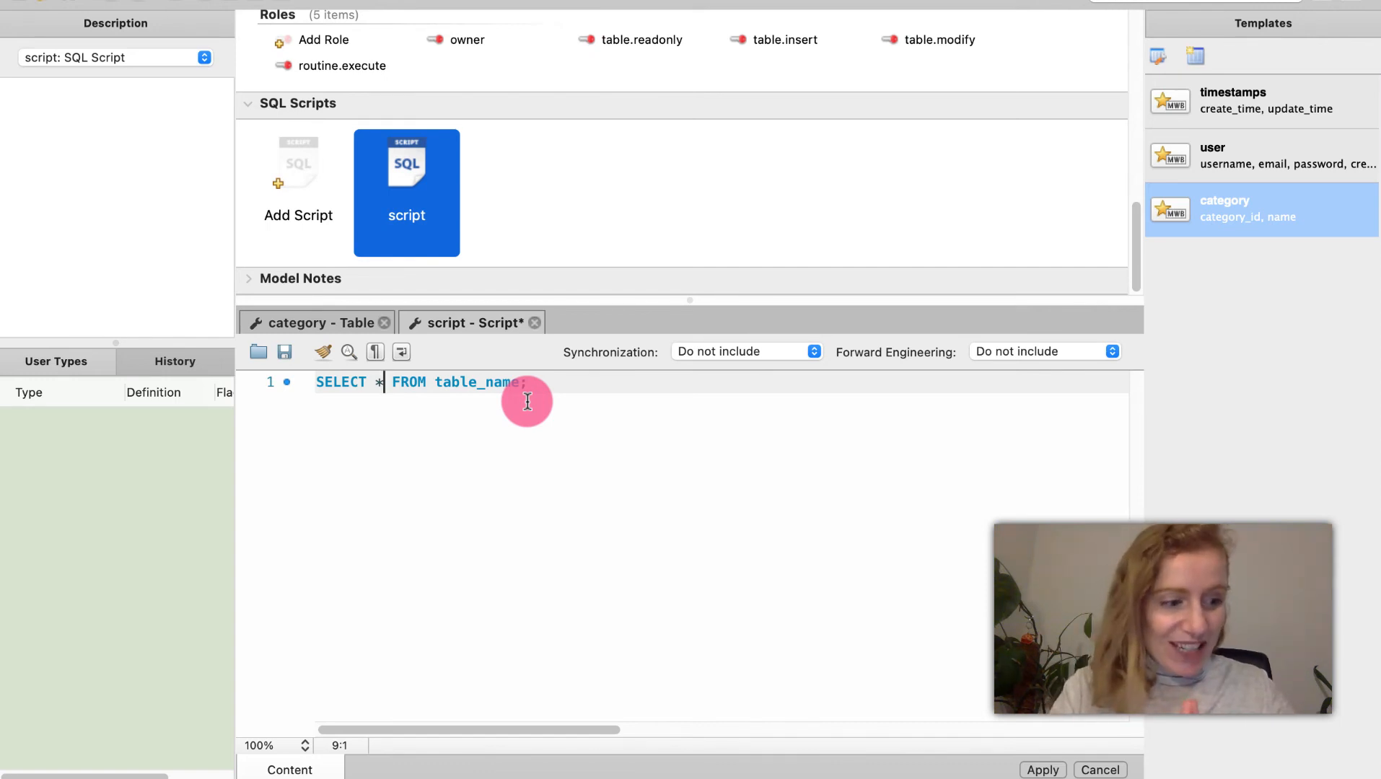
mouse_move(631, 771)
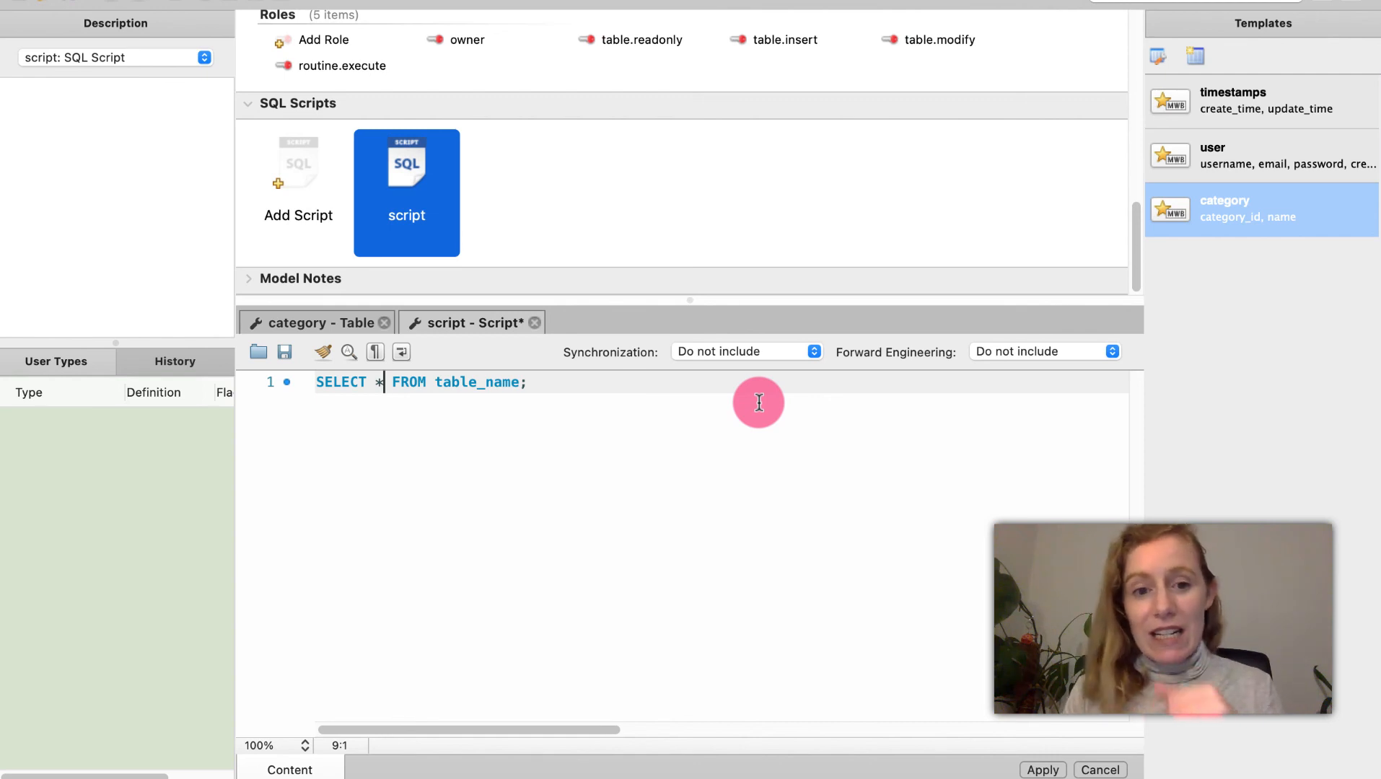
mouse_move(592, 370)
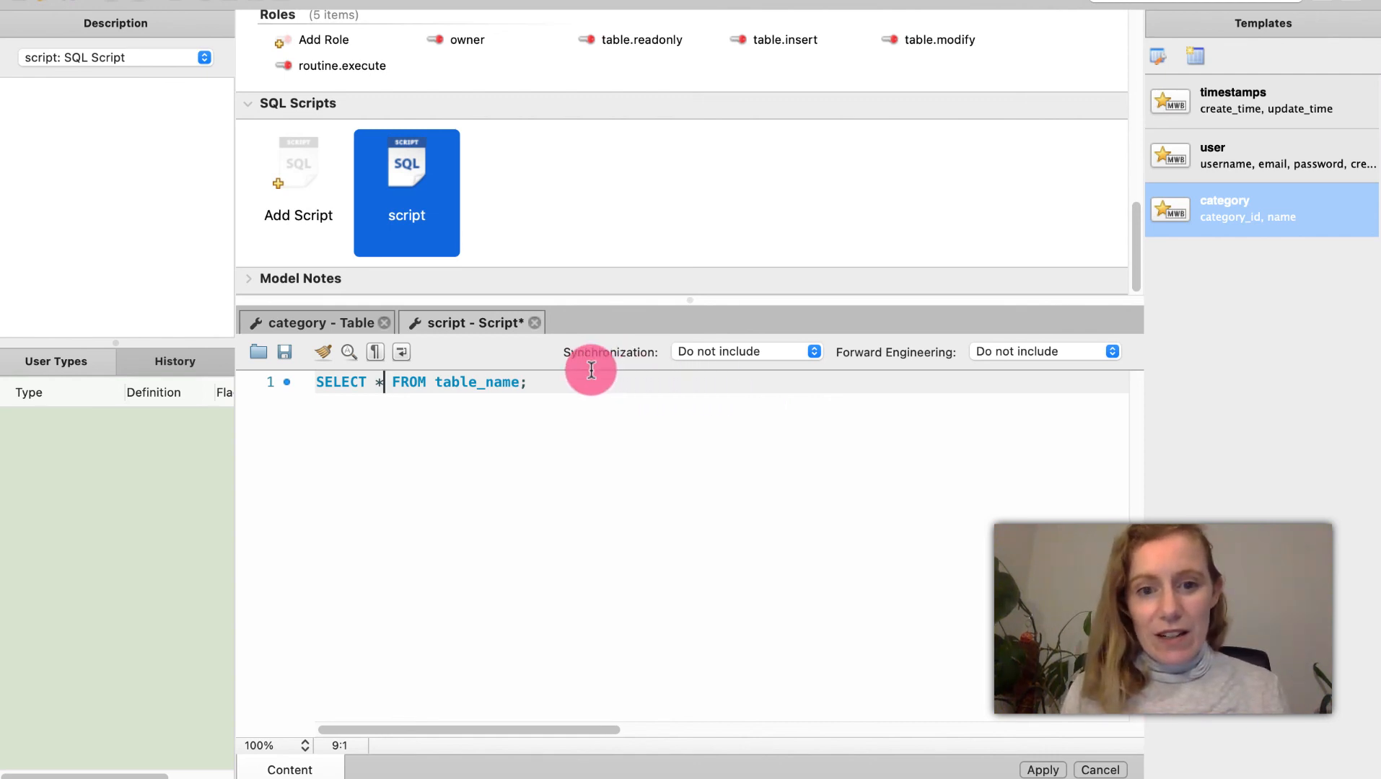
Add CREATE, UPDATE and DELETE on separate lines below the SELECT statement.
type("CRWATW")
type("DE")
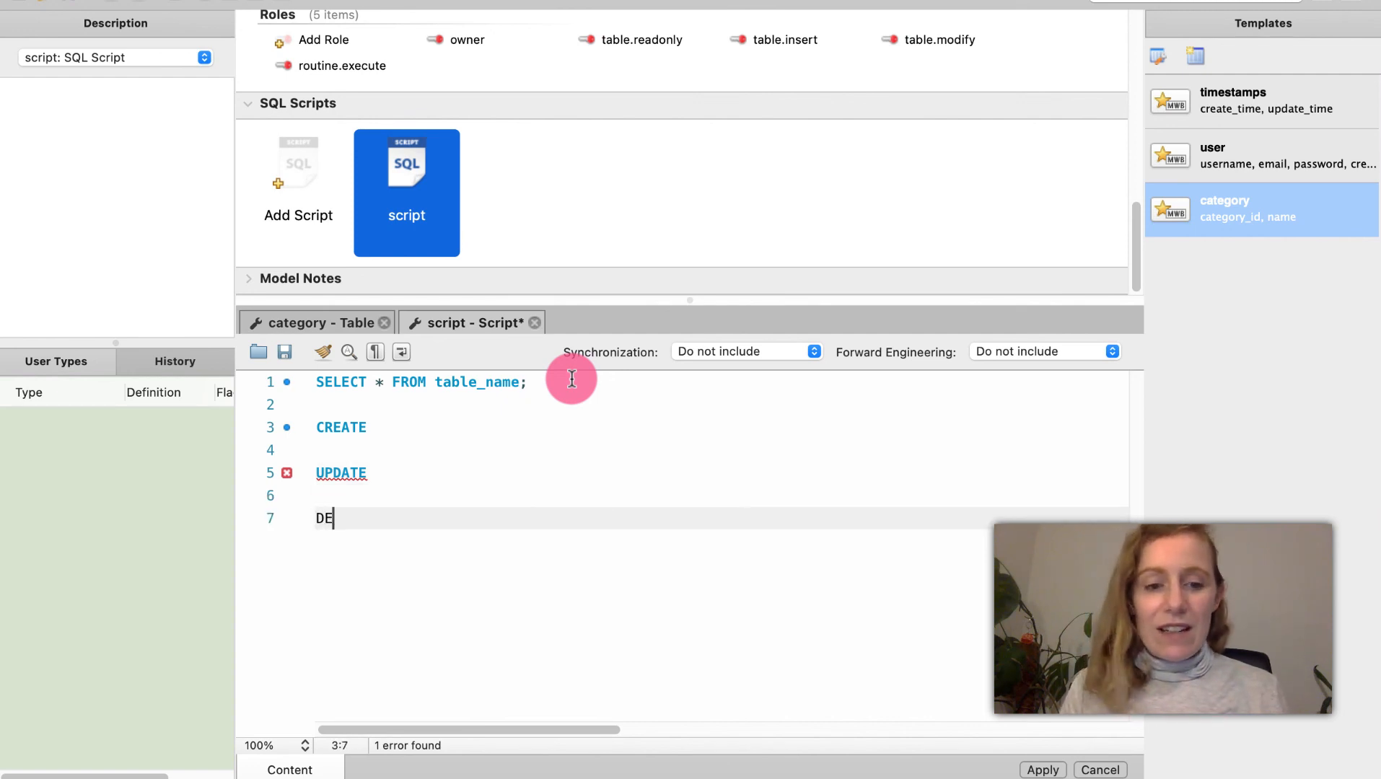
type("LETE")
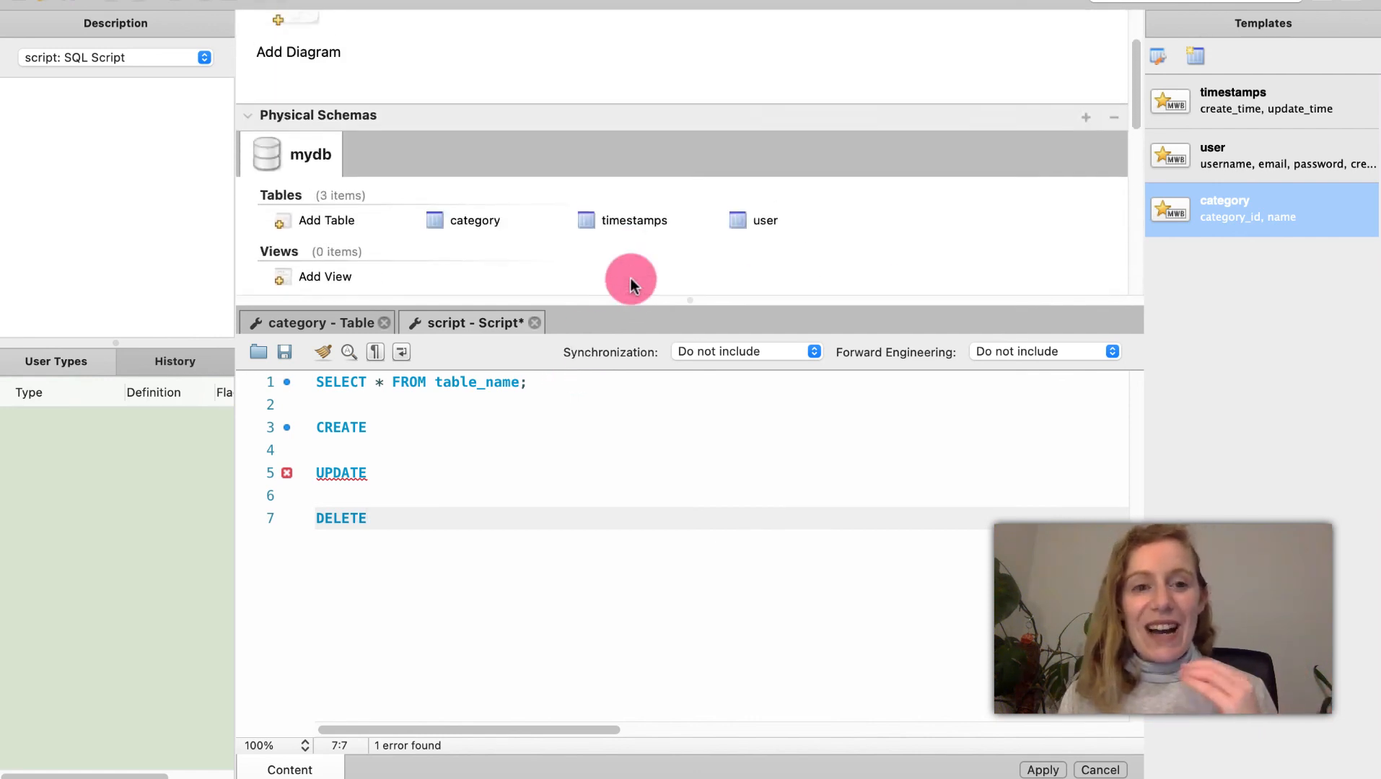
scroll("up", 3)
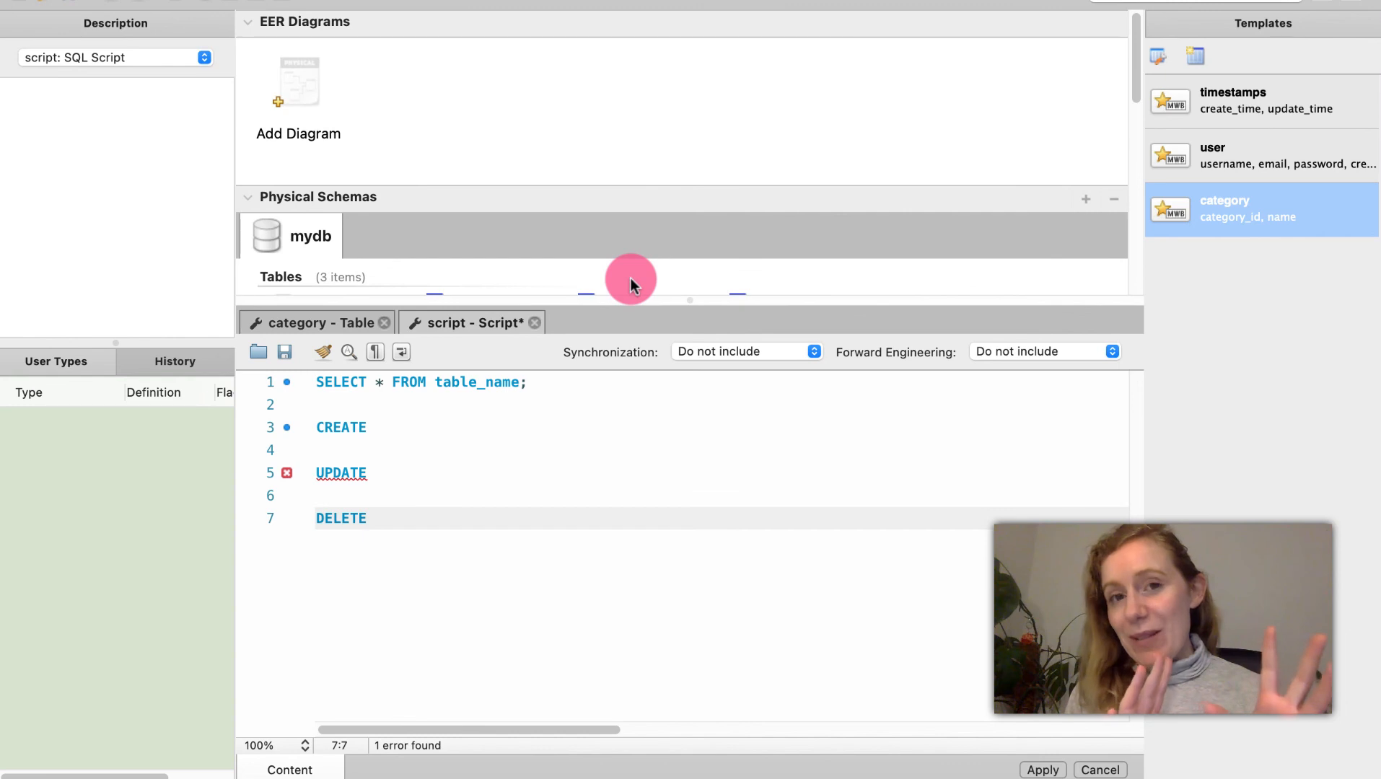